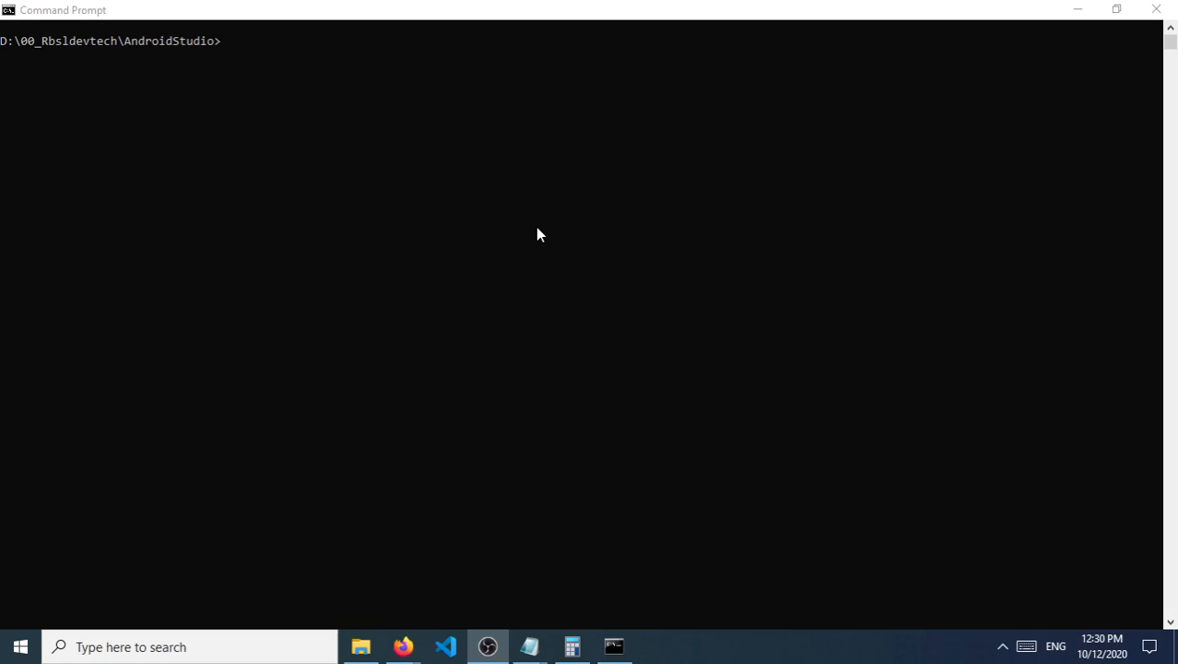
# Step: List the AndroidStudio folder with dir, then put the checksum notes away
pyautogui.write('dir')
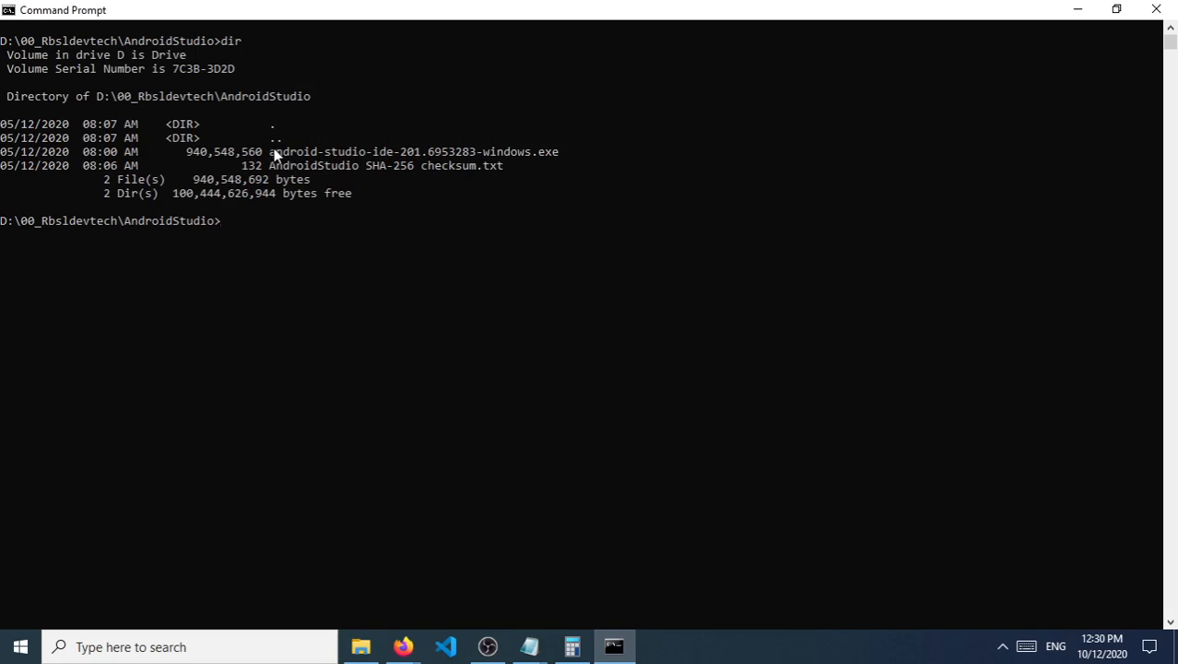
pyautogui.moveTo(376, 159)
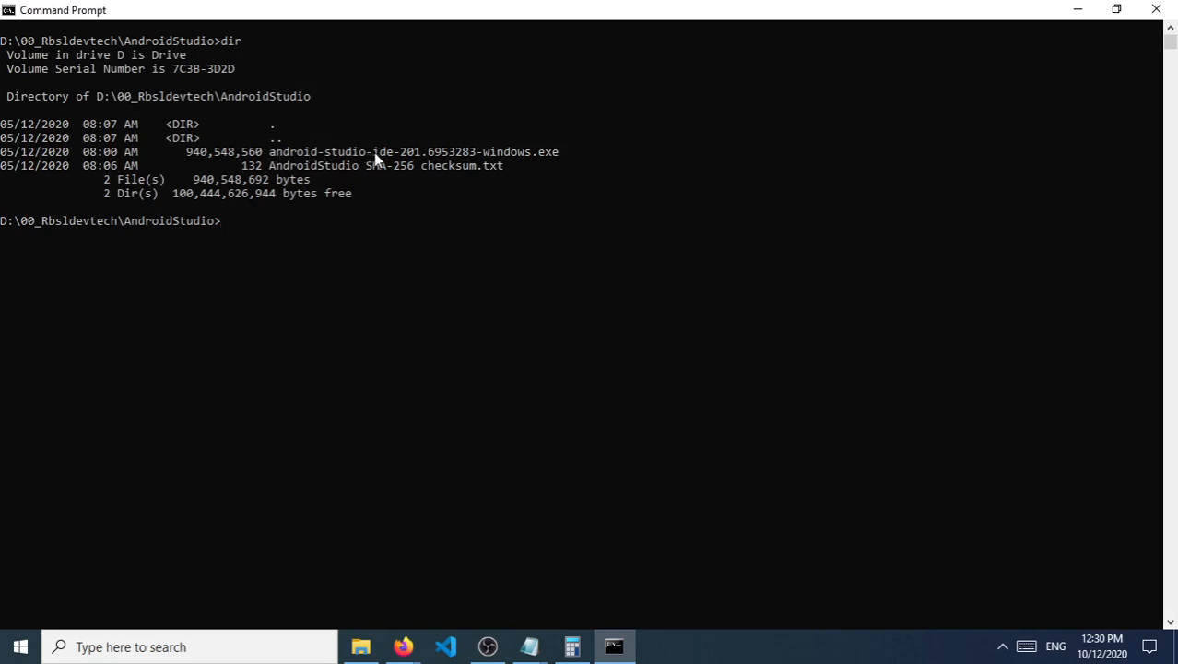
pyautogui.moveTo(531, 166)
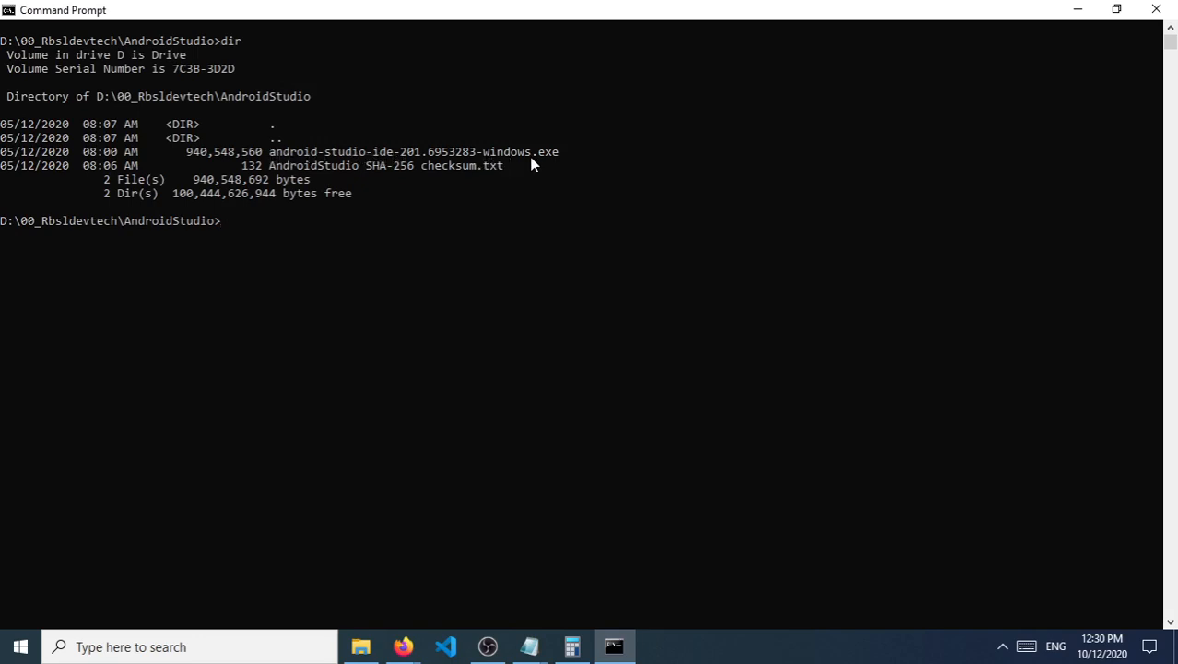
pyautogui.moveTo(357, 144)
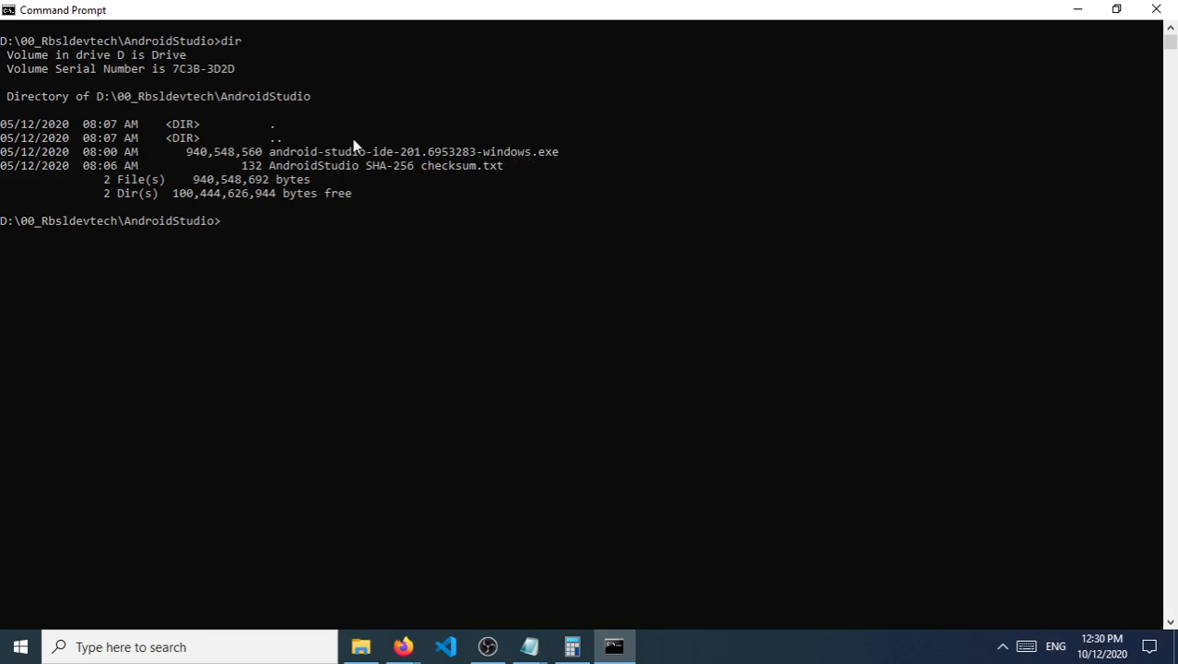
pyautogui.moveTo(446, 208)
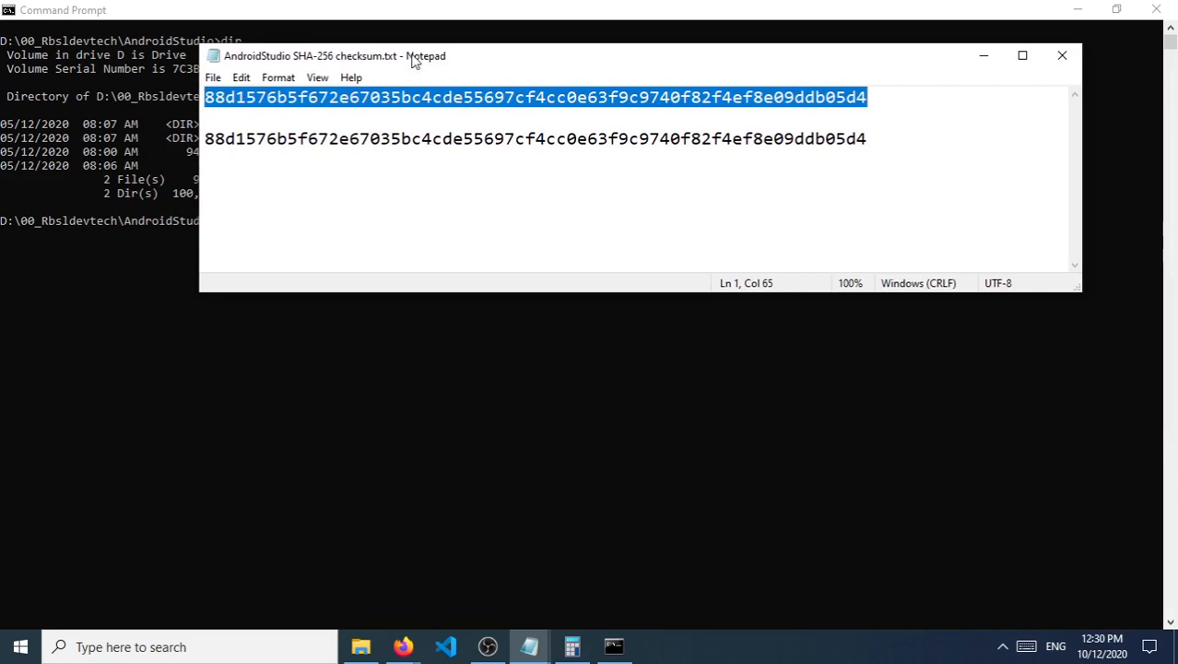
pyautogui.click(1062, 55)
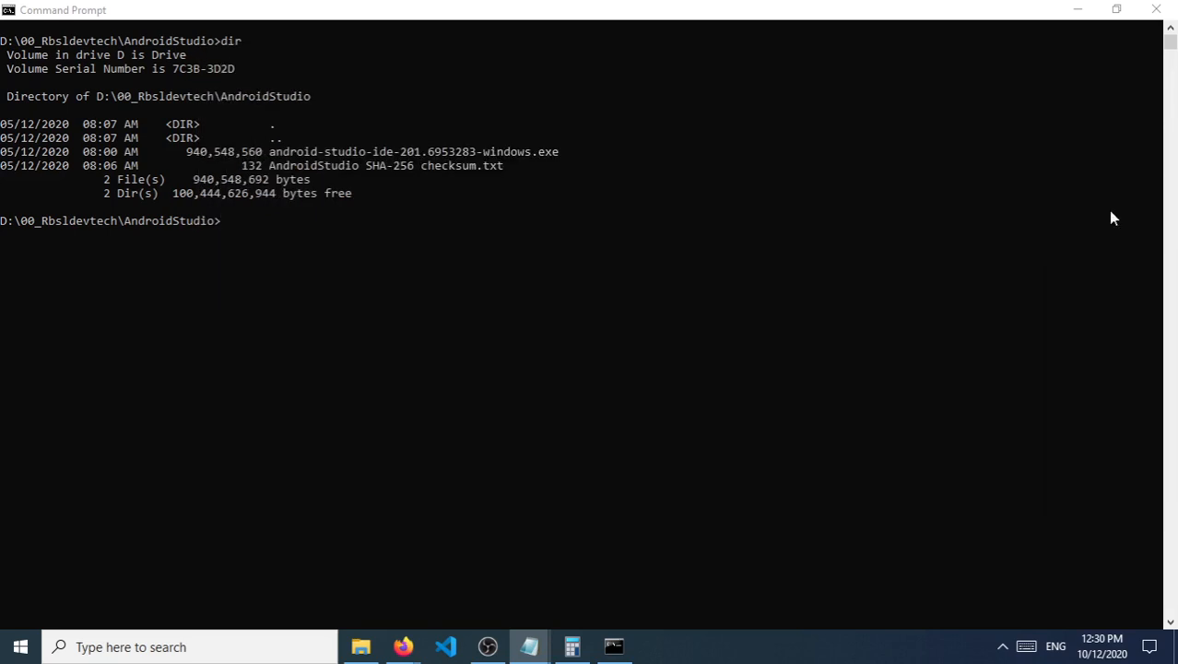
# Step: Enter certutil -hashfile android-studio-ide-201.6953283-windows.exe sha256 at the prompt
pyautogui.write('certutil')
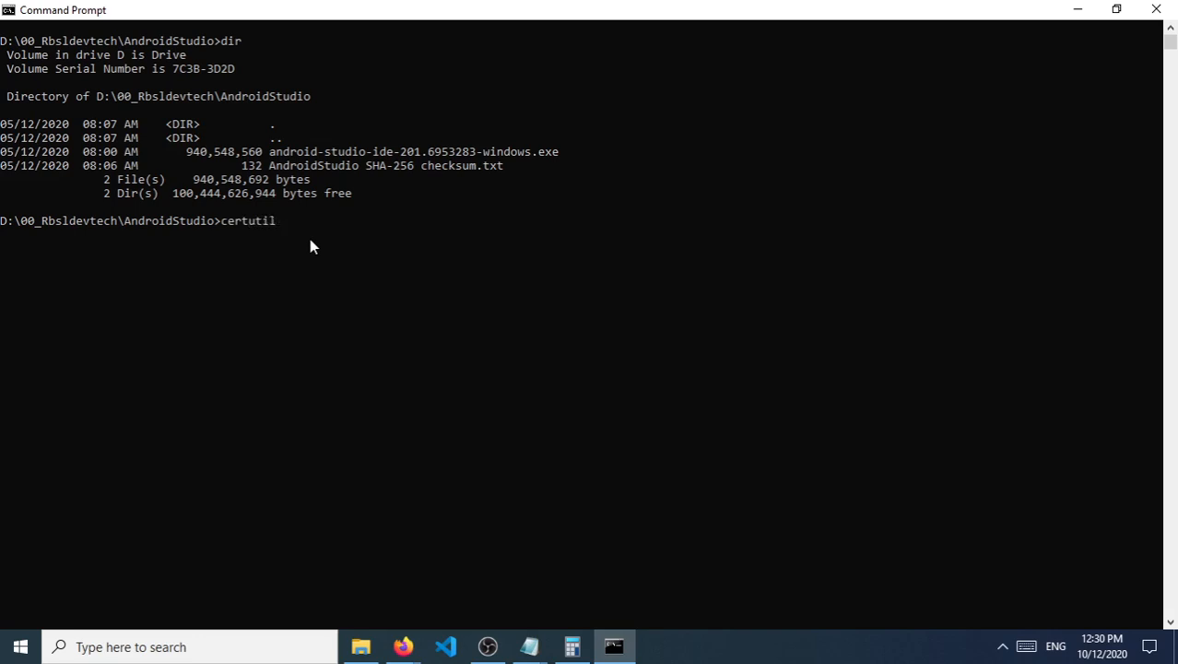
pyautogui.write('-hashfile androi')
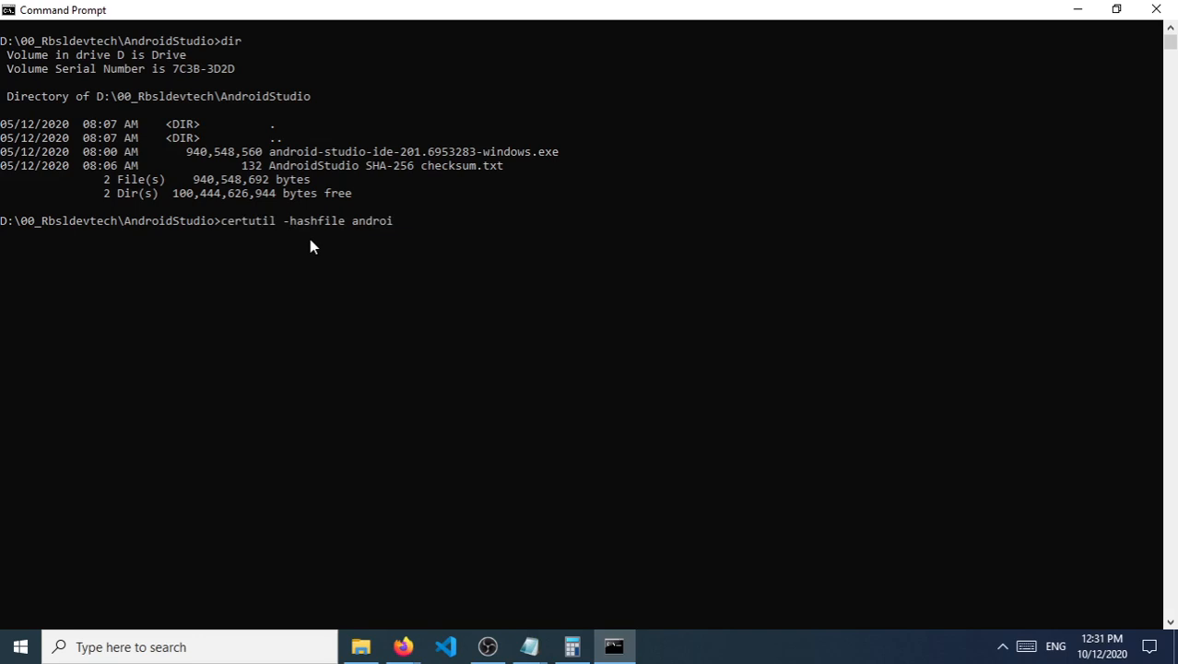
pyautogui.write('d-sutdi')
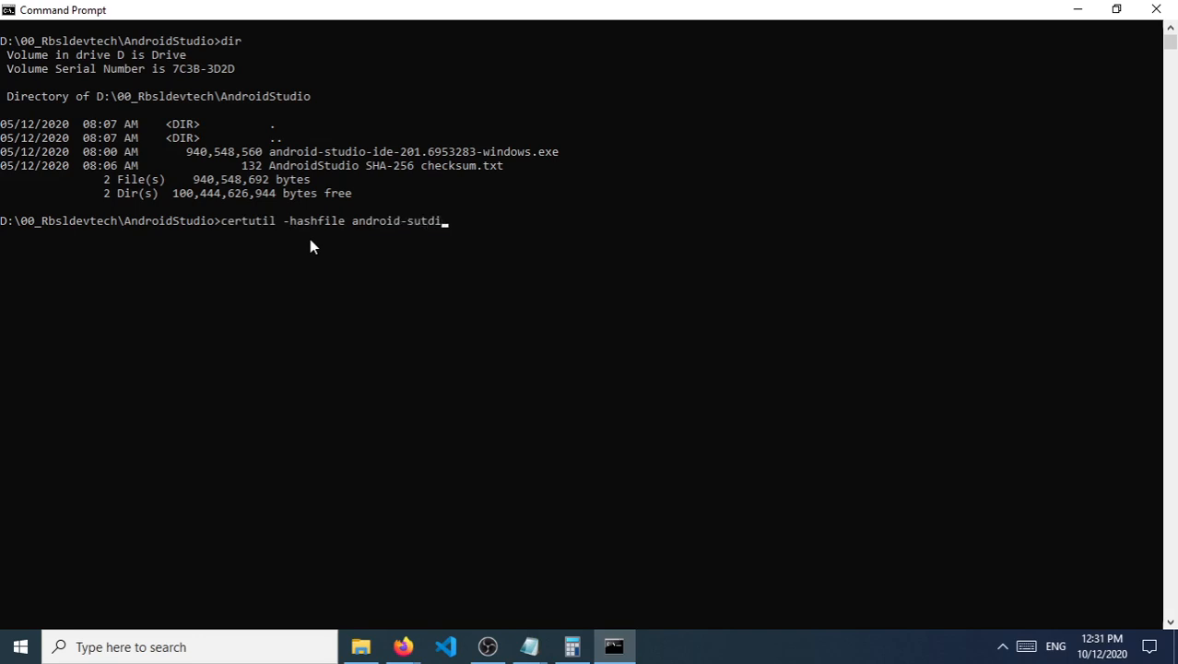
pyautogui.write('android-studio')
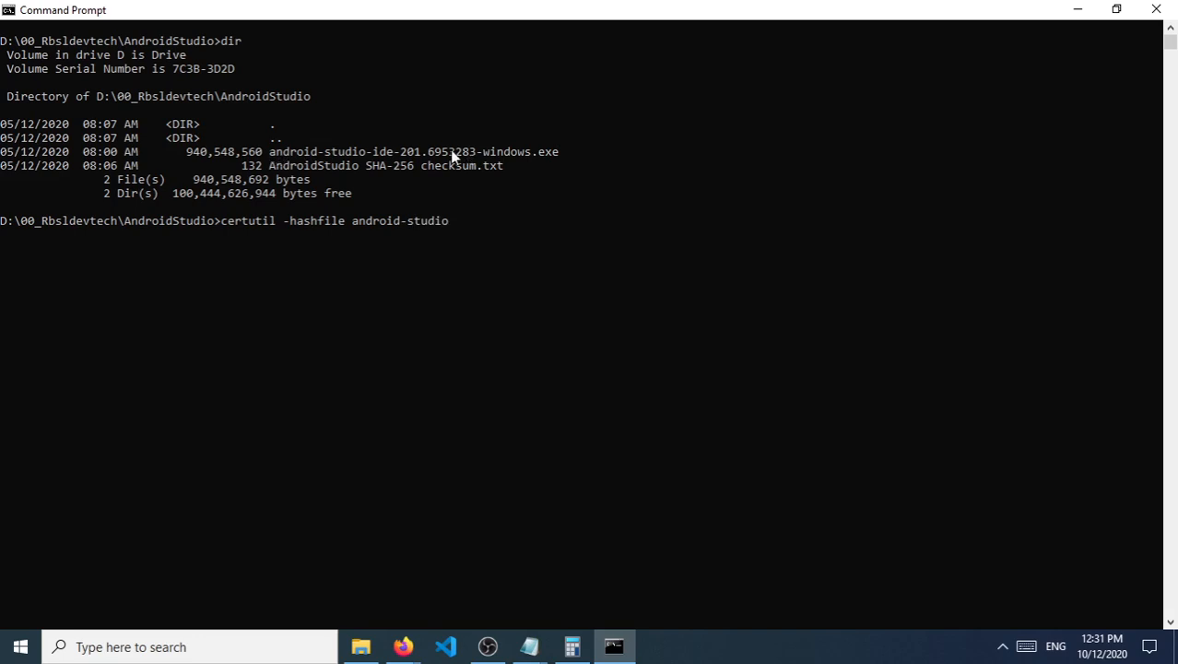
pyautogui.moveTo(310, 155)
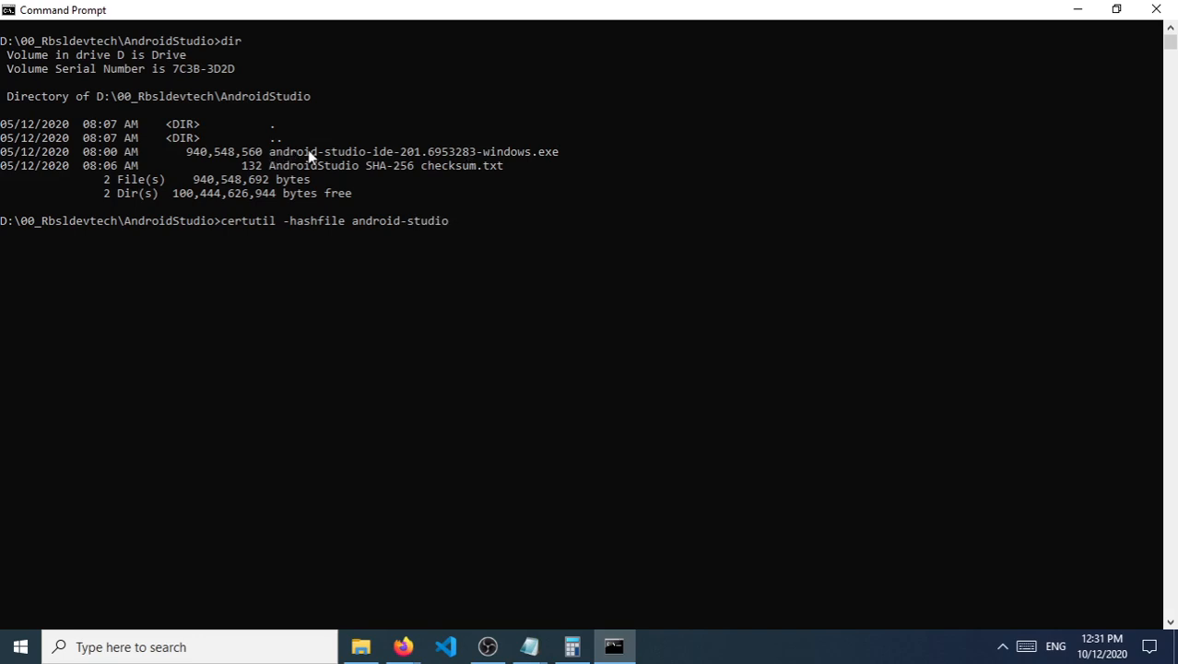
pyautogui.moveTo(443, 258)
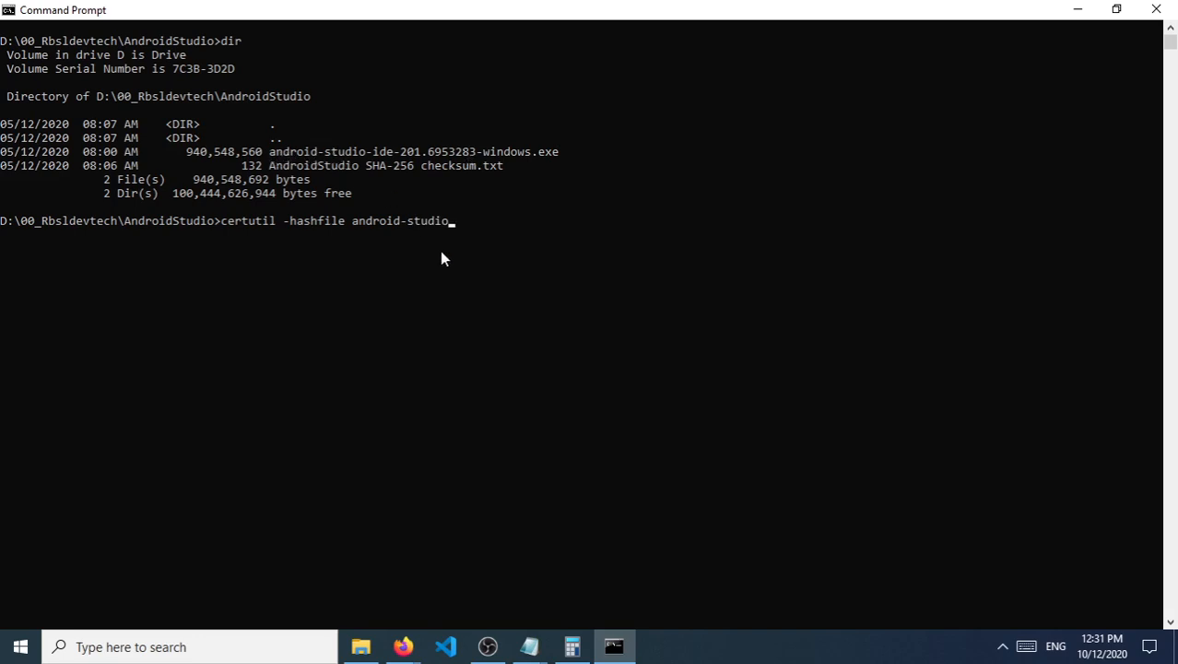
pyautogui.write('-ide-201.6953283-windows.exe')
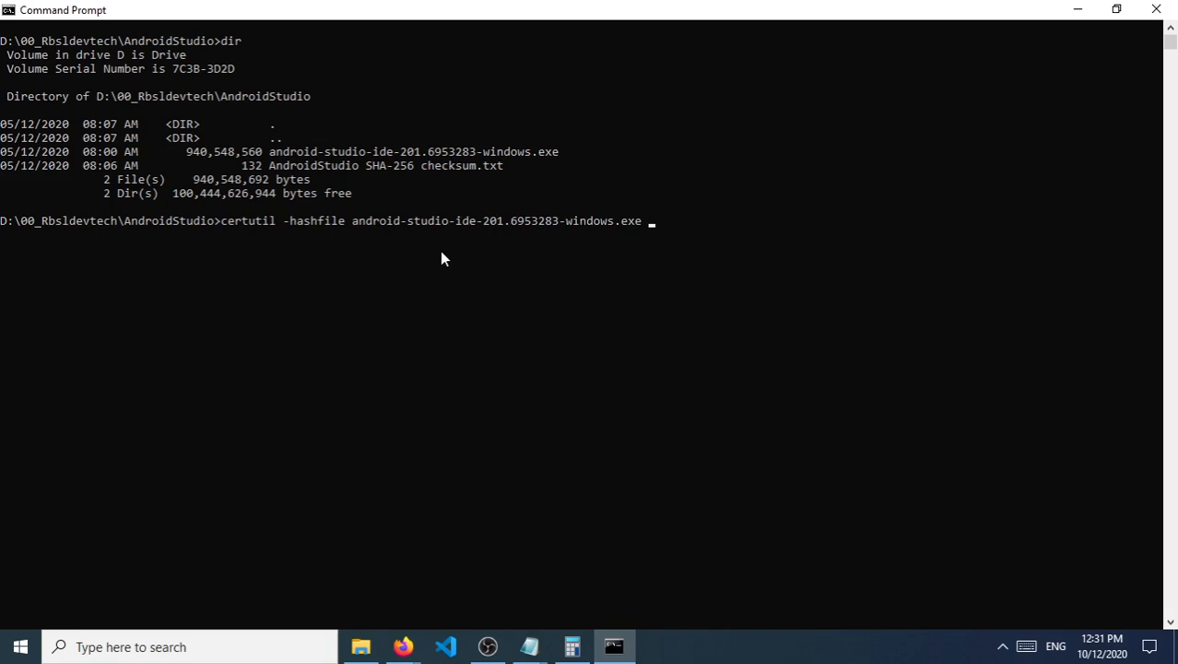
pyautogui.write('sha')
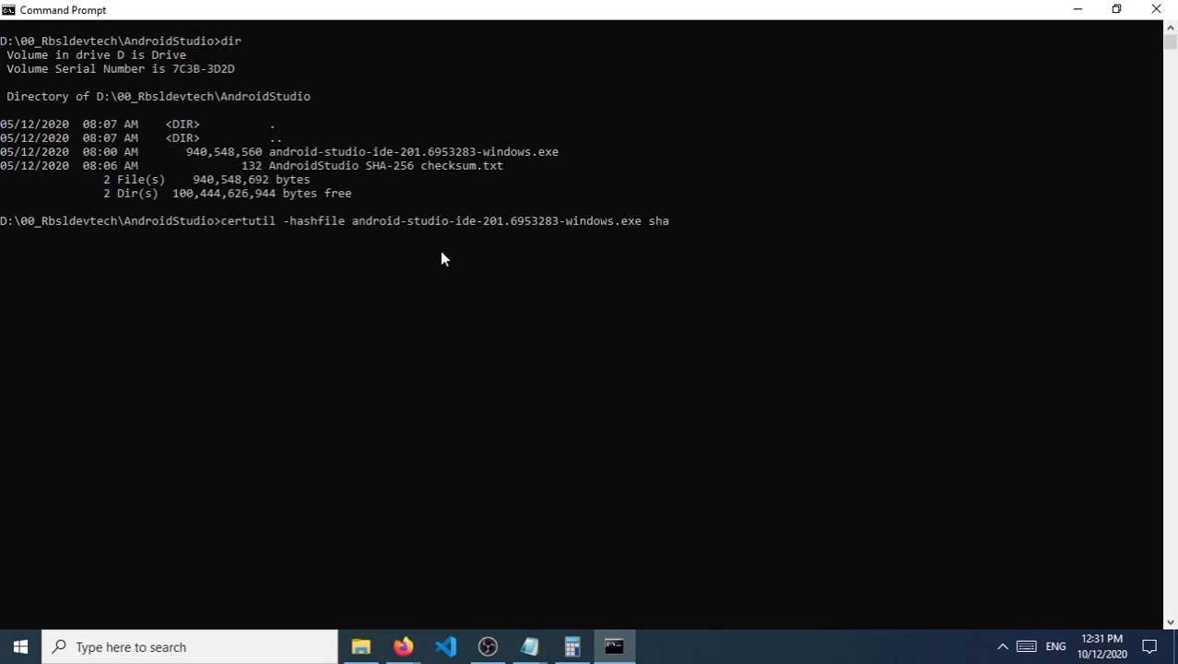
pyautogui.write('256')
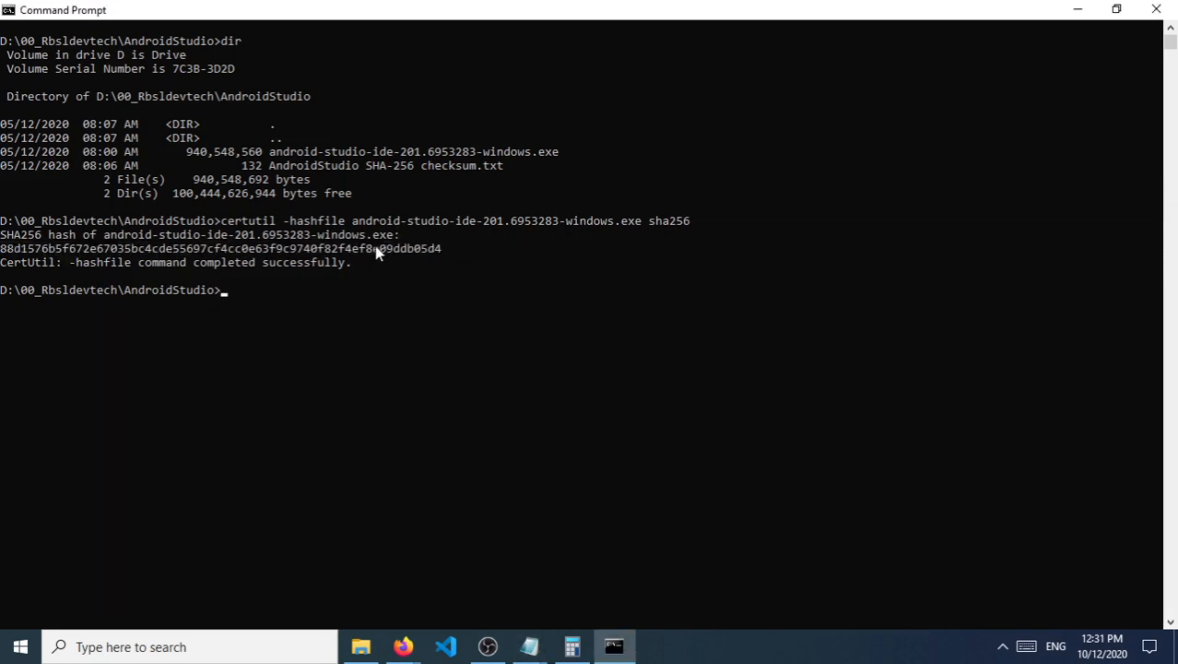
# Step: Select the SHA256 hash certutil computed for the installer
pyautogui.moveTo(0, 247); pyautogui.dragTo(443, 247)
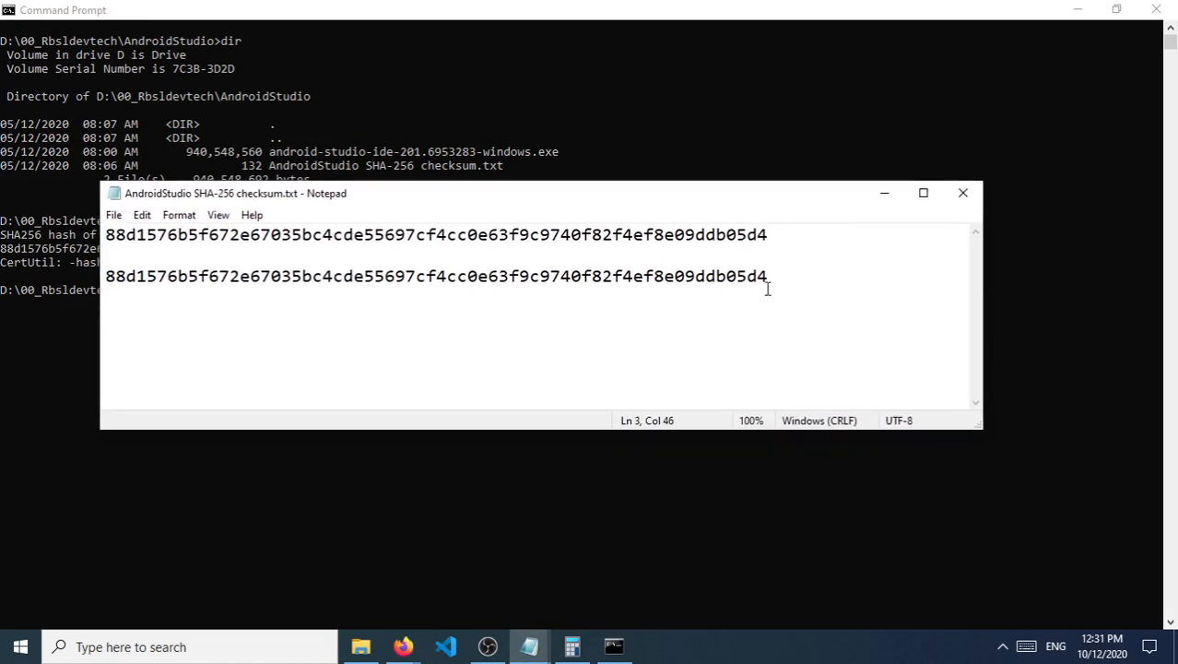
# Step: Paste hash 88d1576b…ddb05d4 beneath the checksum lines in Notepad and compare them
pyautogui.write('88d1576b5f672e67035bc4cde55697cf4cc0e63f9c9740f82f4ef8e09ddb05d4')
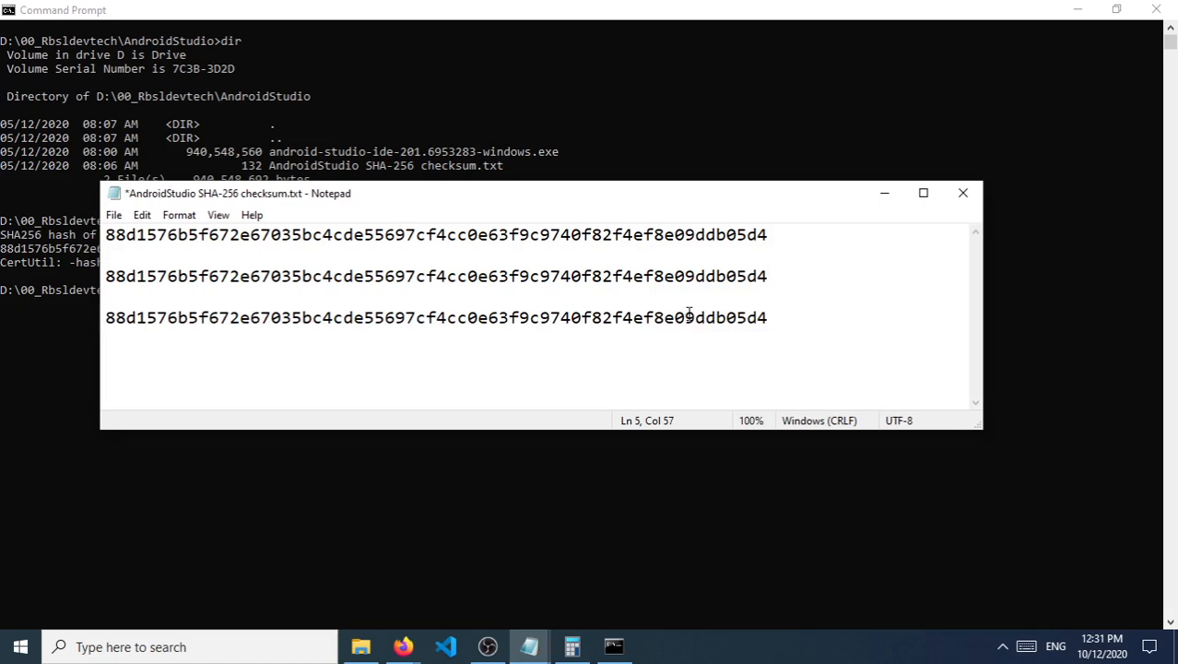
pyautogui.click(136, 317)
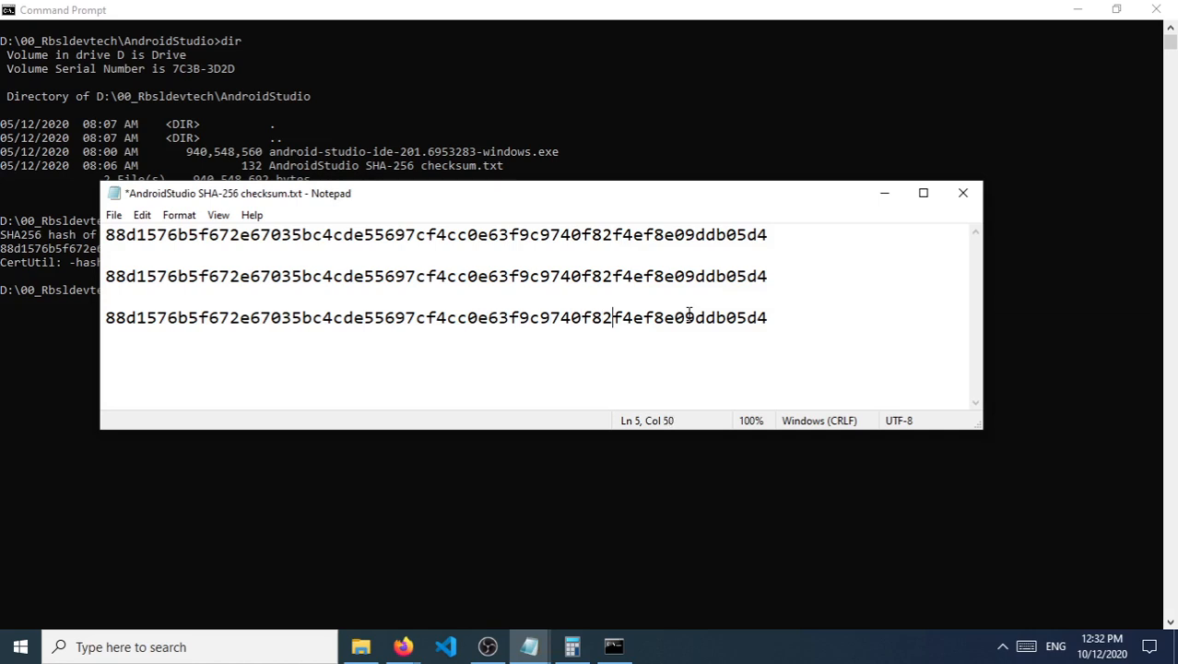
pyautogui.click(673, 317)
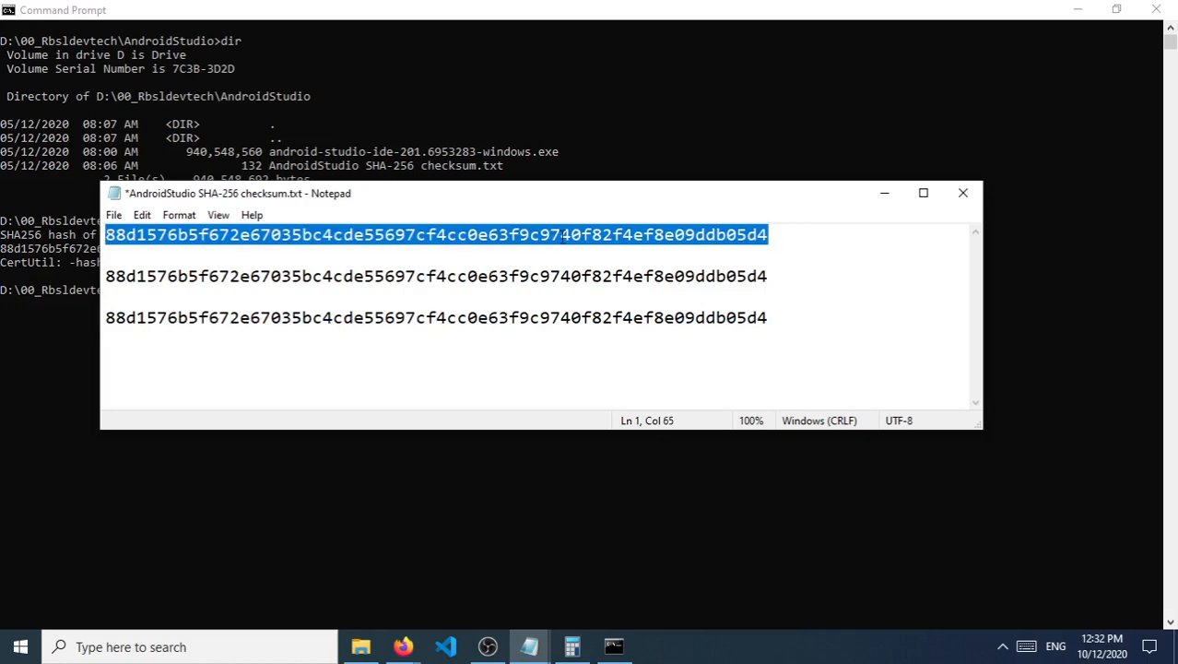
pyautogui.moveTo(553, 204)
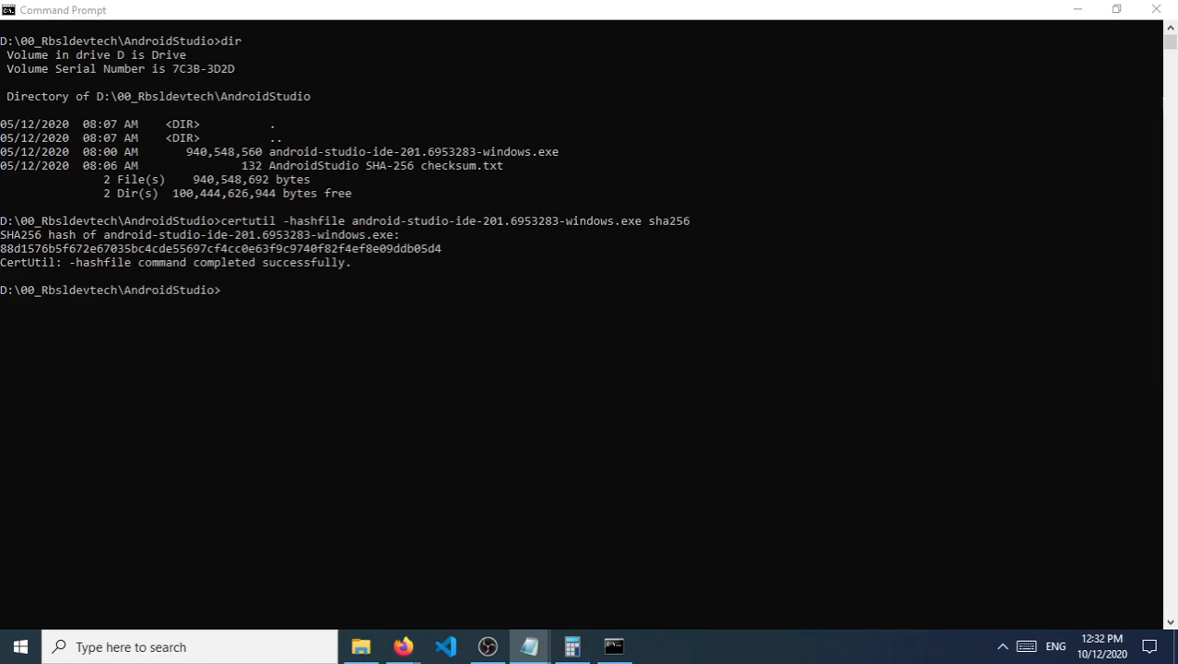
pyautogui.moveTo(968, 214)
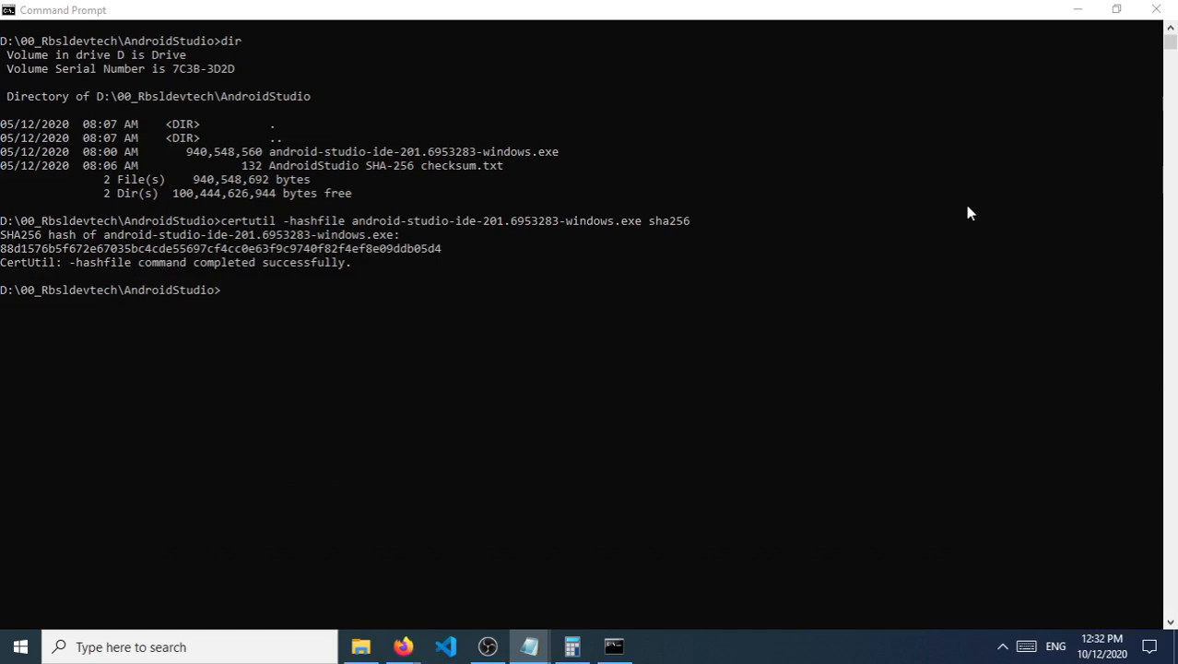
pyautogui.moveTo(565, 296)
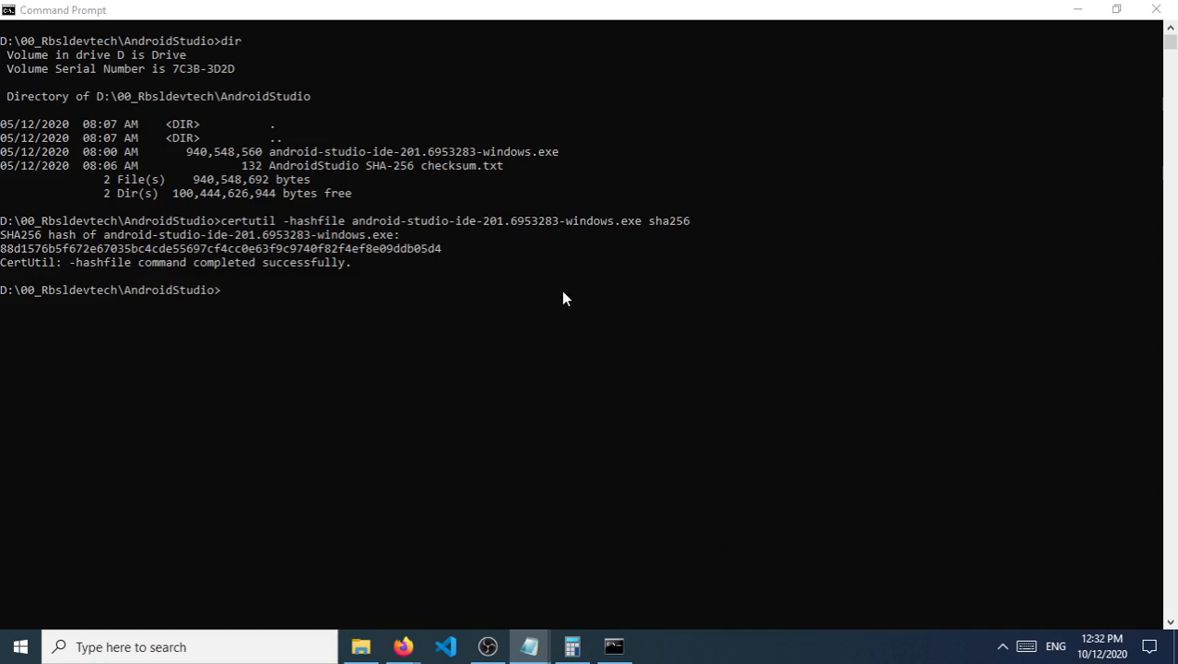
pyautogui.moveTo(553, 306)
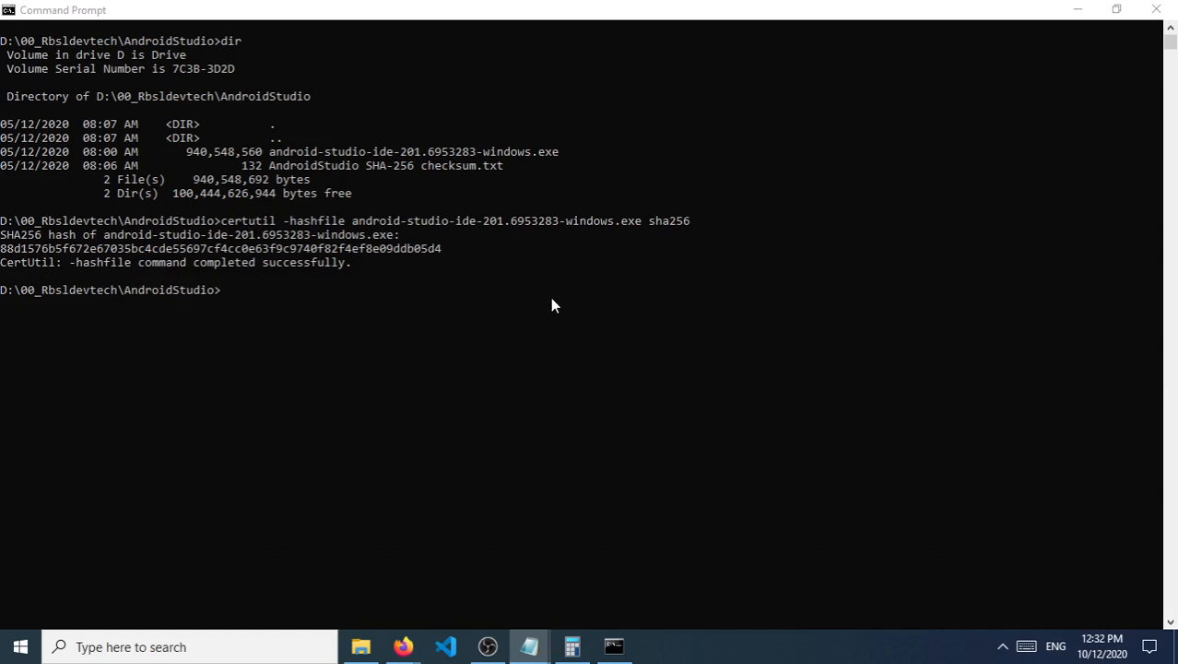
pyautogui.moveTo(349, 314)
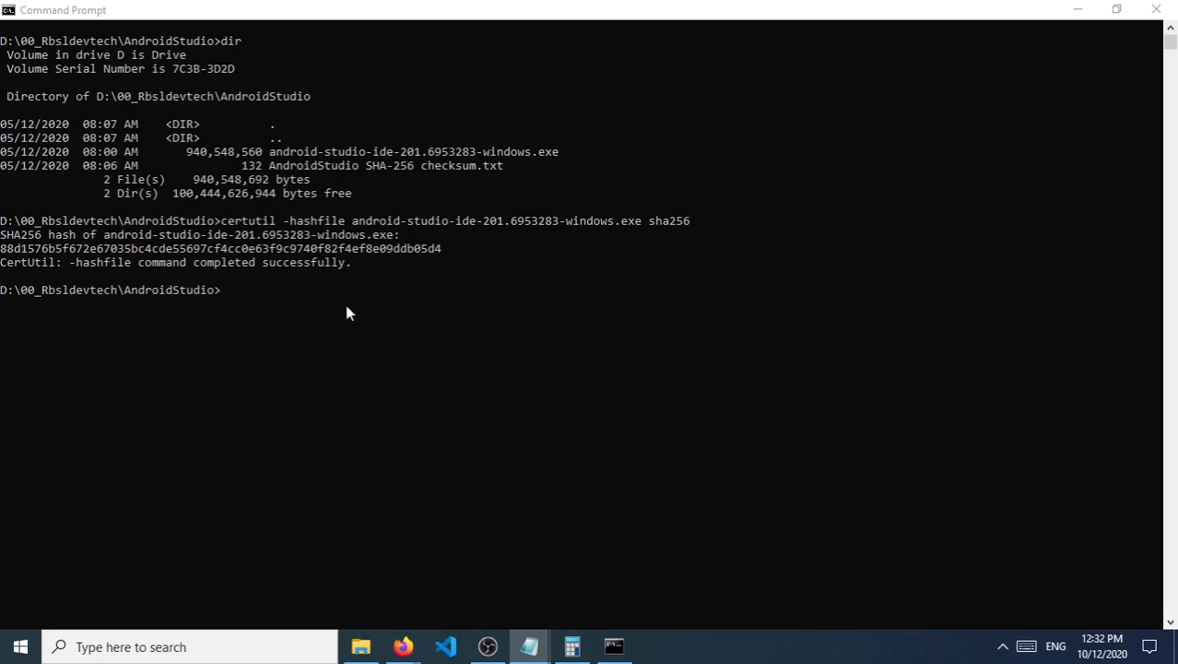
pyautogui.moveTo(359, 310)
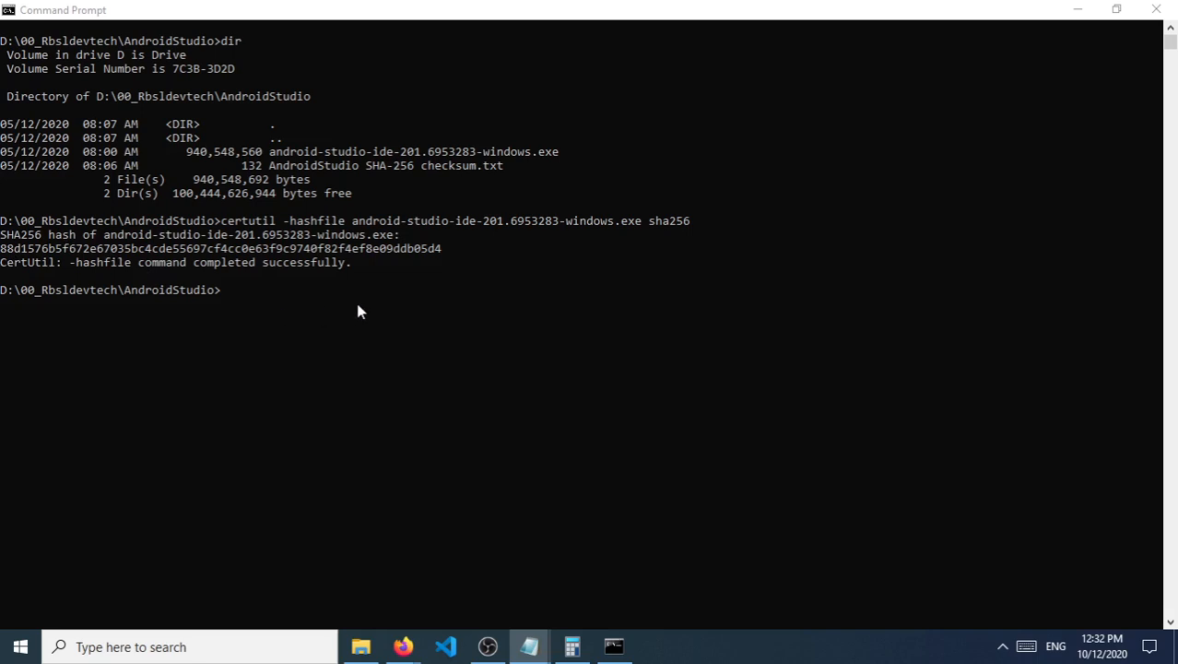
pyautogui.moveTo(358, 314)
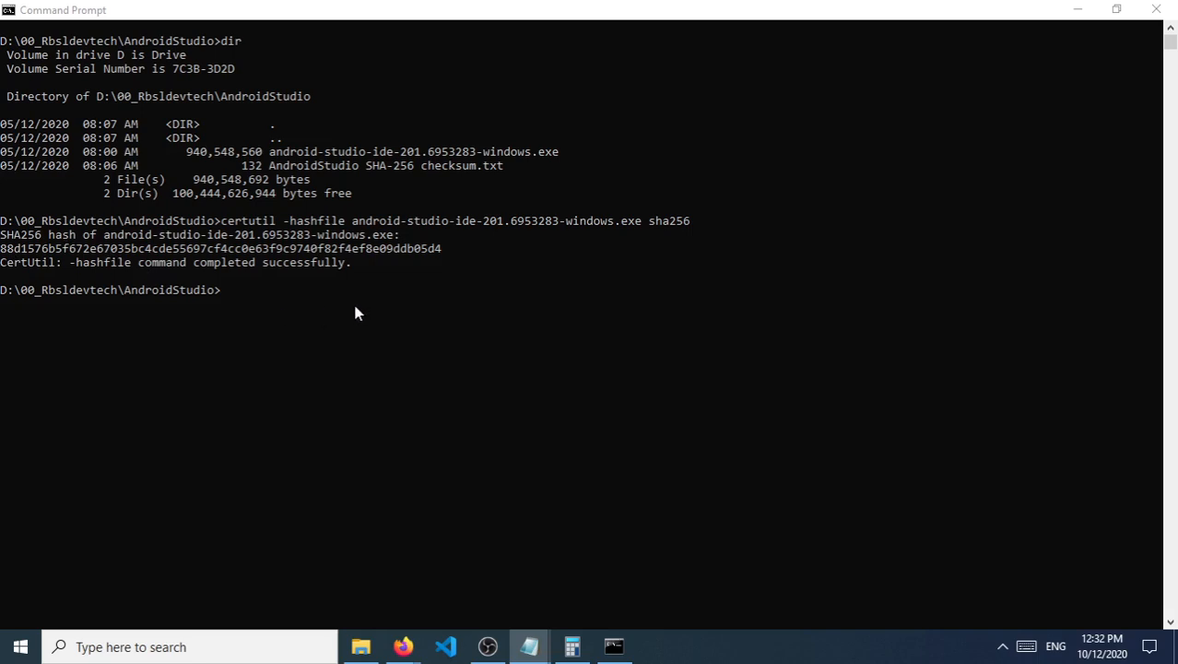
pyautogui.moveTo(356, 318)
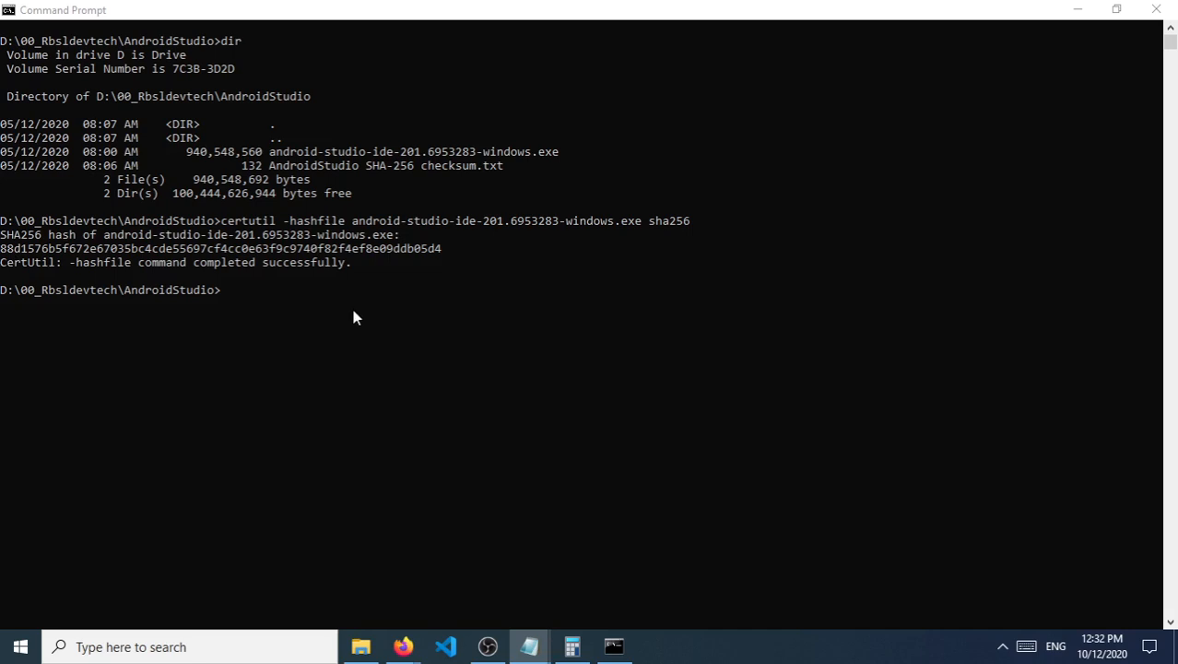
pyautogui.moveTo(402, 238)
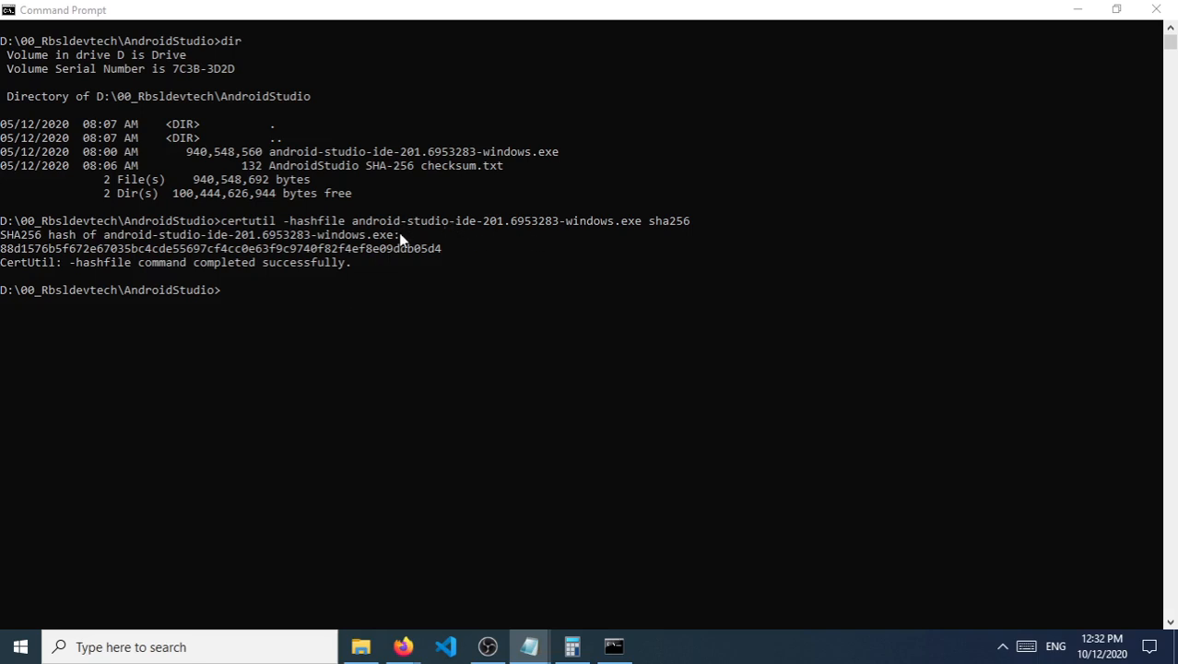
pyautogui.moveTo(413, 241)
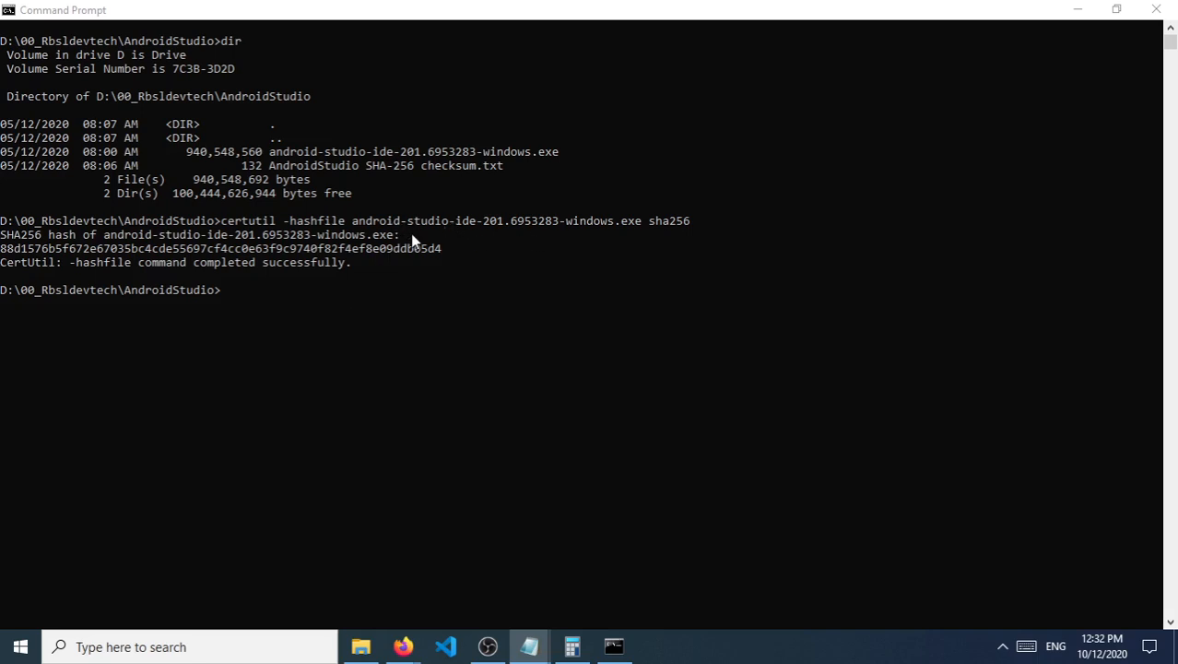
pyautogui.moveTo(502, 244)
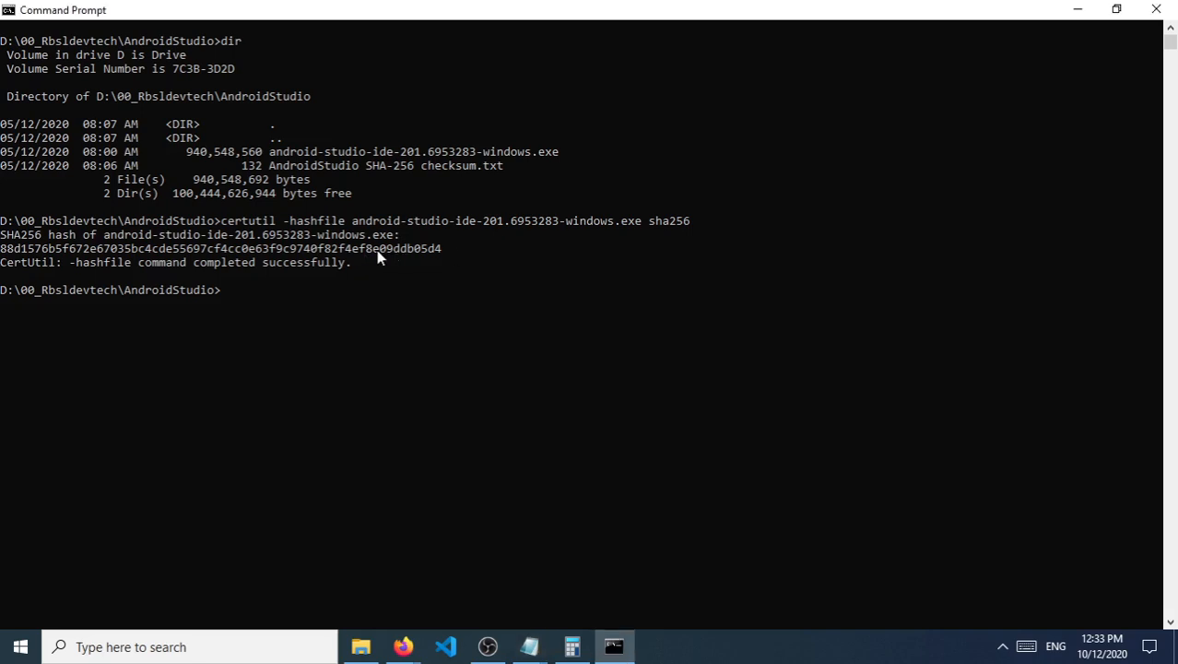
pyautogui.moveTo(458, 281)
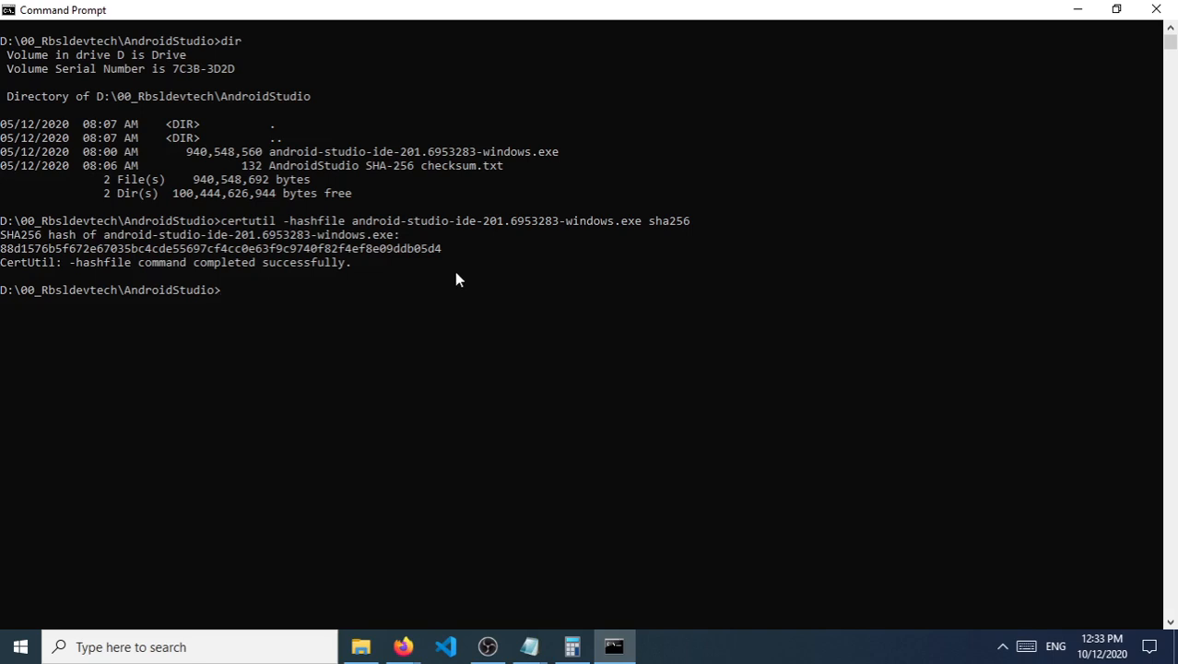